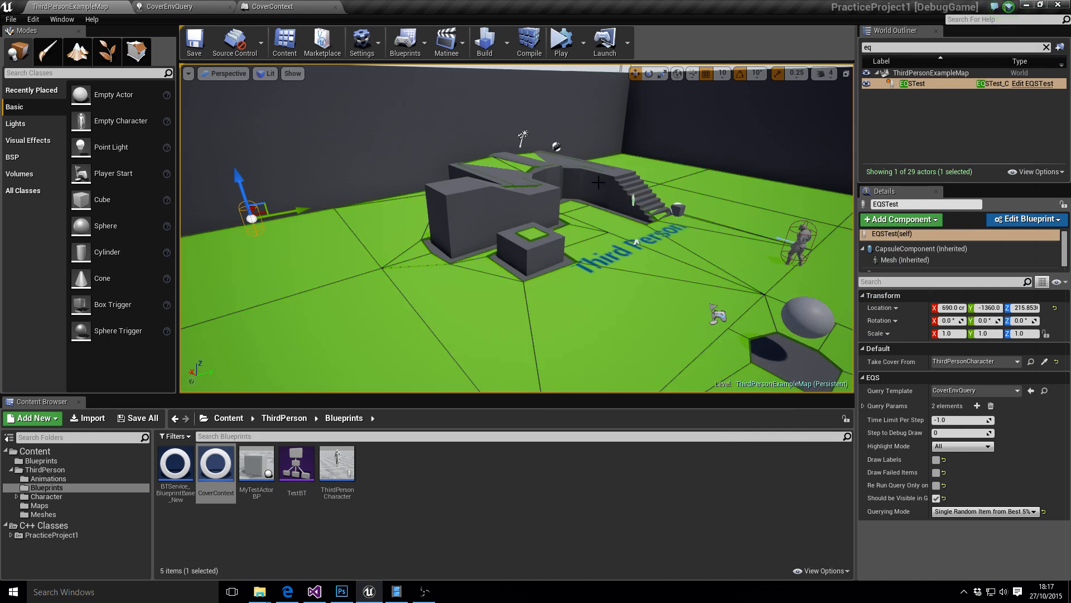
pyautogui.moveTo(649, 165)
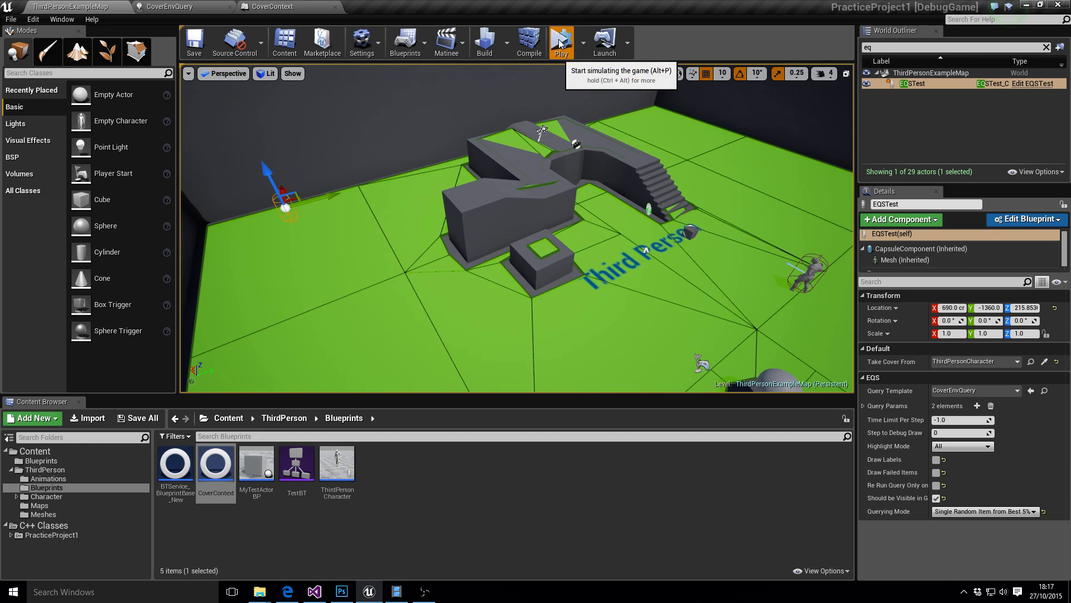
# Start simulating and shift the EQSTest actor sideways near the wall so cover points refresh.
pyautogui.click(561, 41)
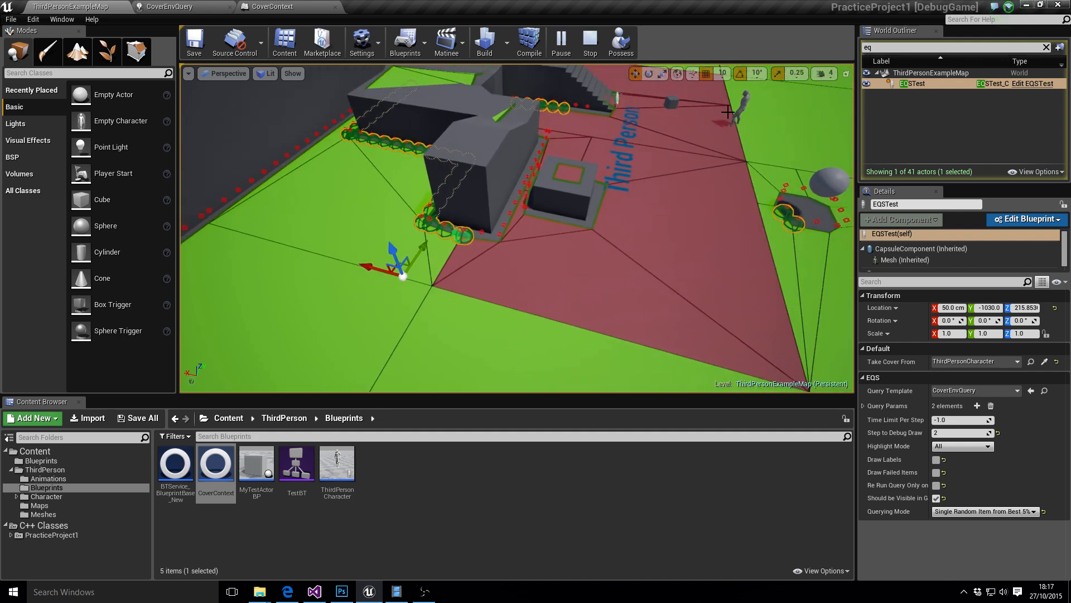
pyautogui.moveTo(373, 268); pyautogui.dragTo(321, 246)
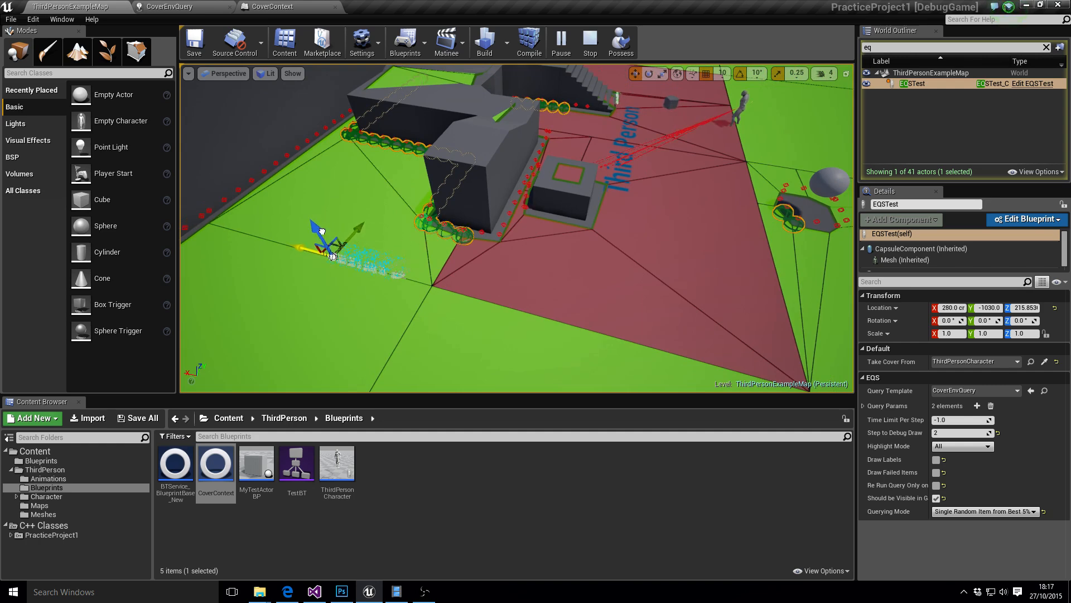
pyautogui.moveTo(324, 246); pyautogui.dragTo(359, 206)
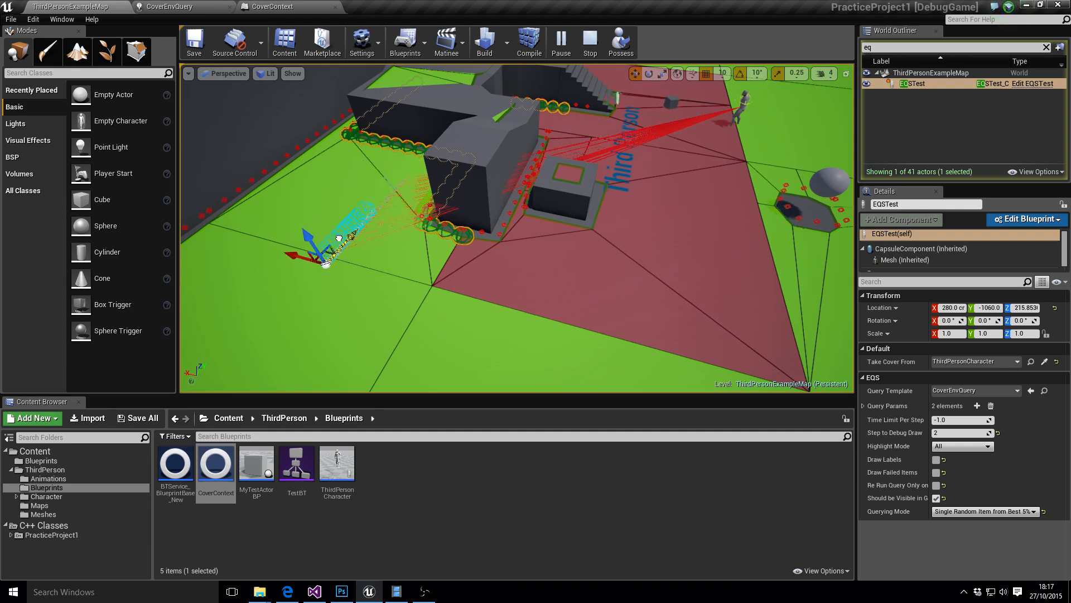
pyautogui.moveTo(328, 253); pyautogui.dragTo(345, 242)
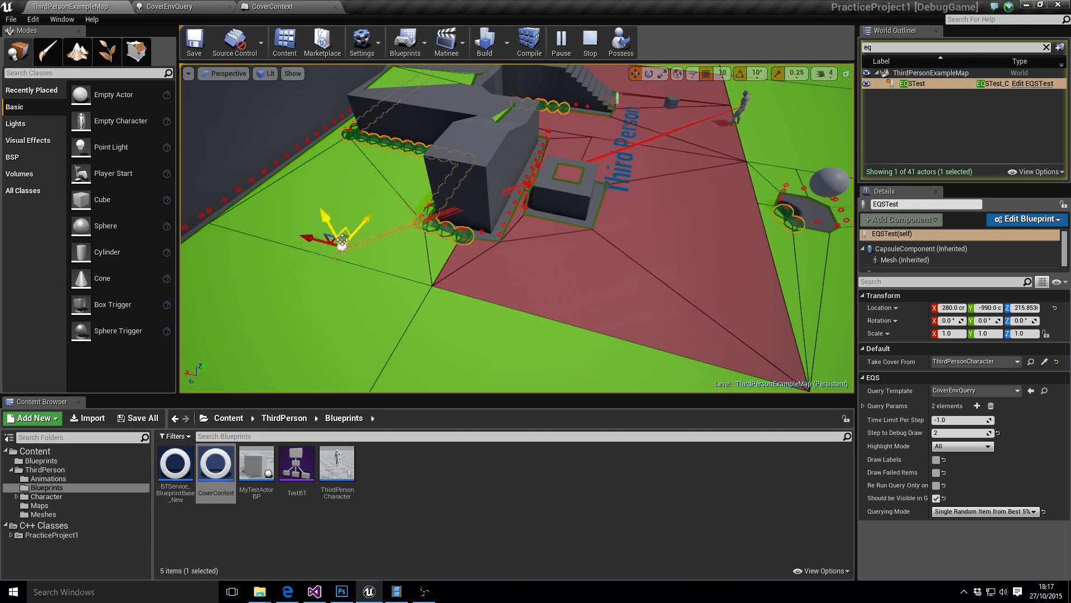
# Slide the EQSTest actor toward the building and onto its corner to regenerate cover there.
pyautogui.moveTo(341, 236); pyautogui.dragTo(328, 147)
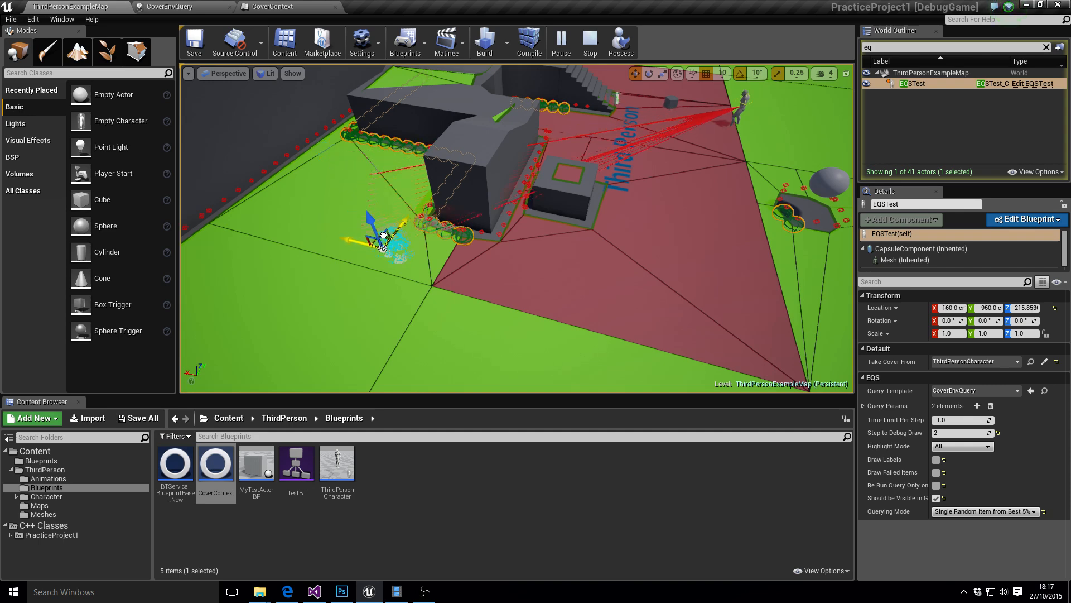
pyautogui.moveTo(379, 238); pyautogui.dragTo(335, 151)
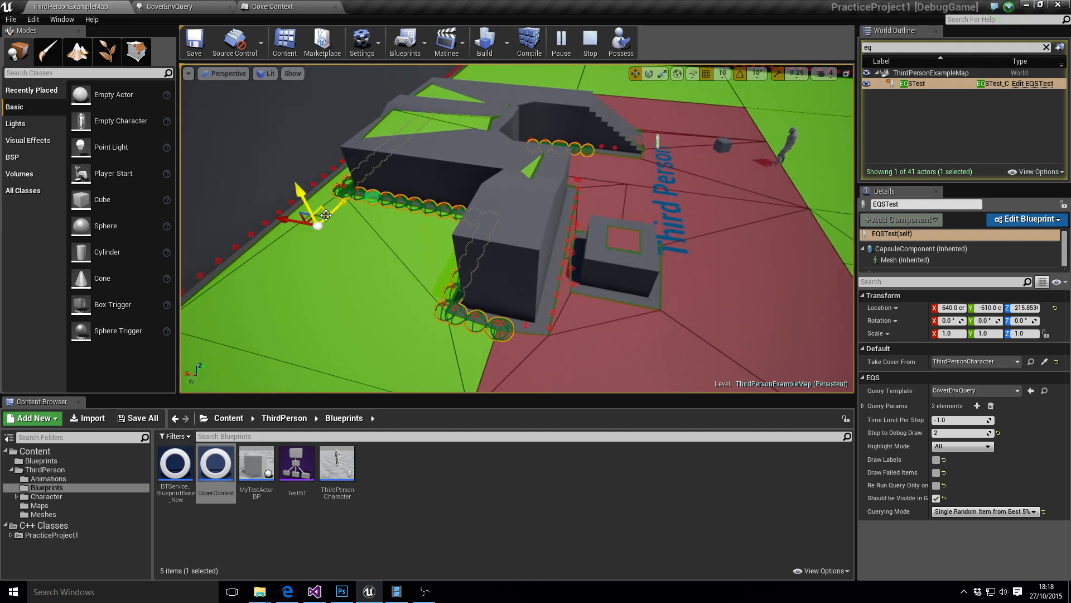
# Relocate the test actor onto the open floor, then along and away from the building wall.
pyautogui.moveTo(324, 216); pyautogui.dragTo(407, 312)
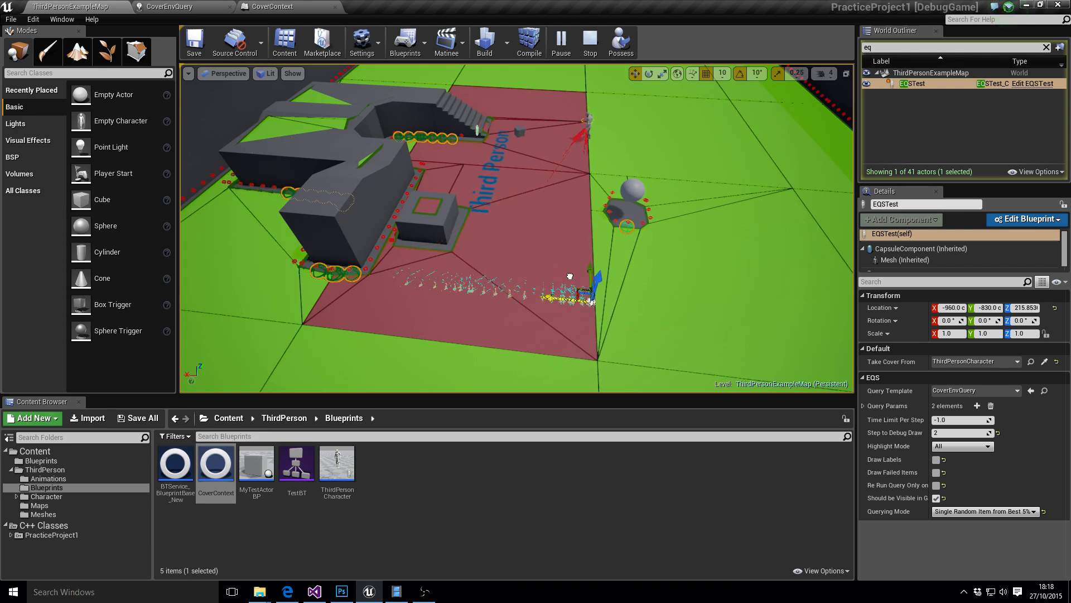
pyautogui.moveTo(580, 294); pyautogui.dragTo(559, 294)
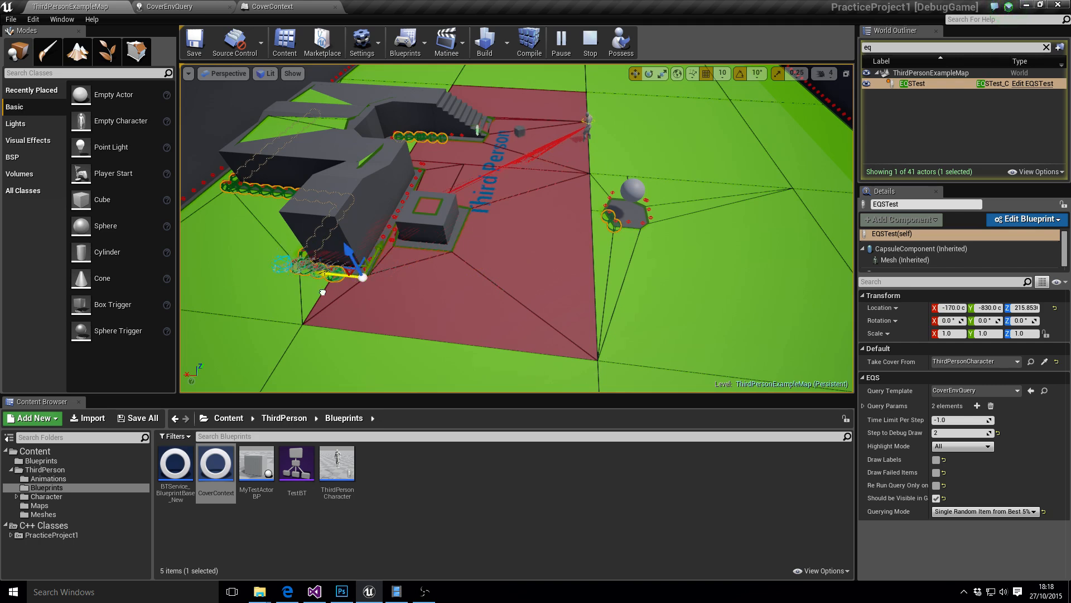
pyautogui.moveTo(351, 260); pyautogui.dragTo(355, 276)
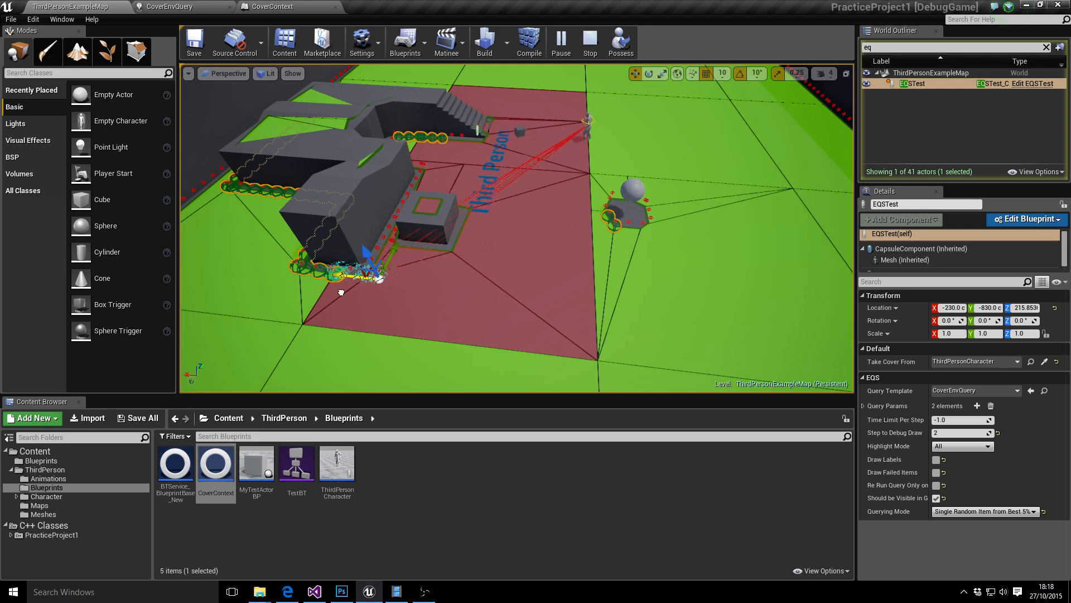
pyautogui.moveTo(362, 263); pyautogui.dragTo(373, 275)
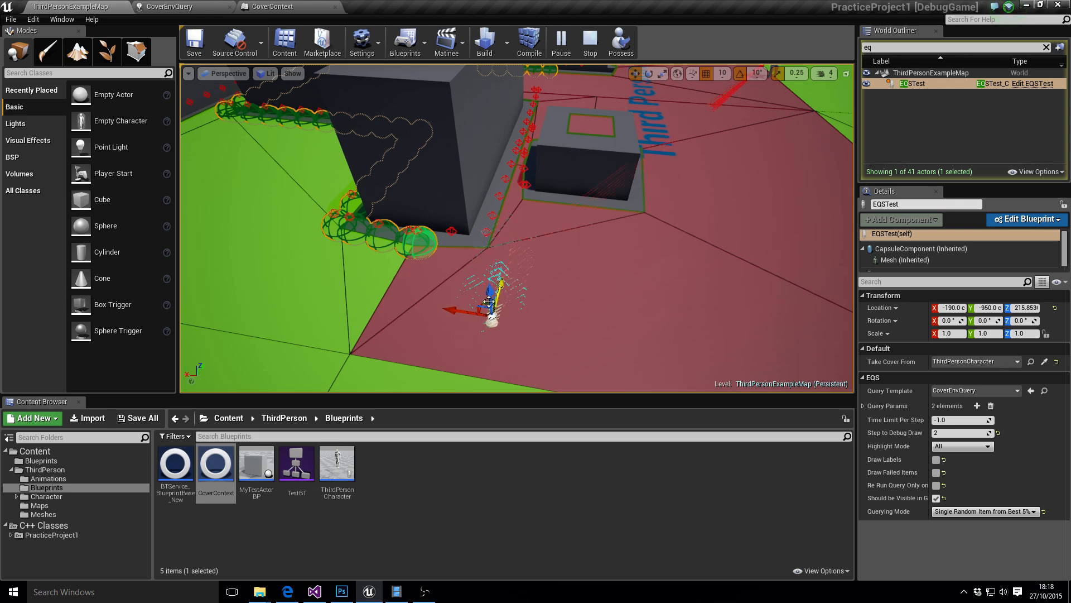
# Place the test actor on the green floor area and widen the view over the whole level.
pyautogui.moveTo(489, 308); pyautogui.dragTo(547, 318)
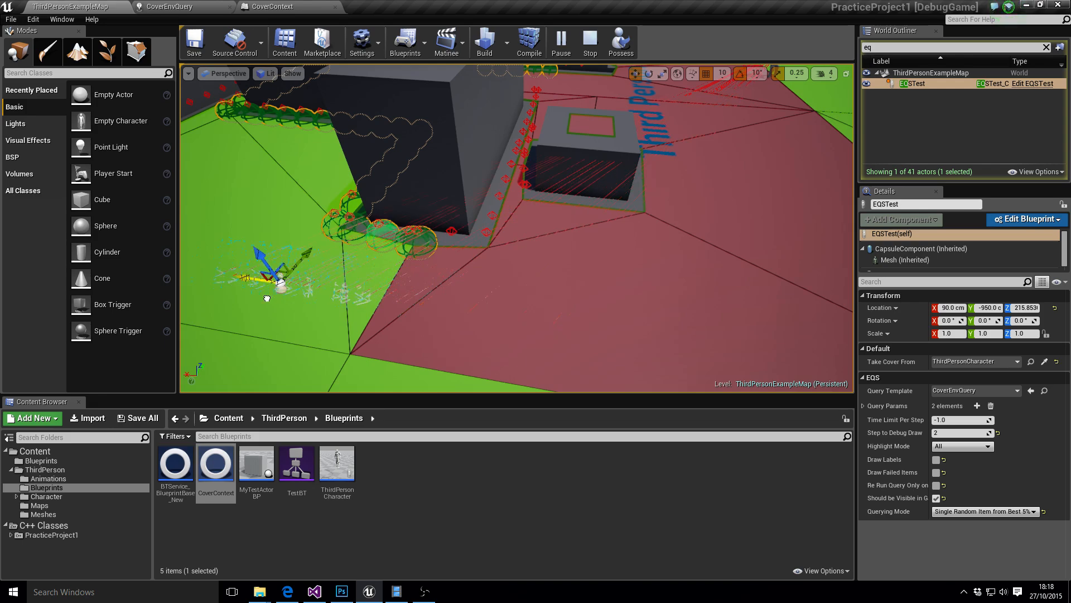
pyautogui.moveTo(274, 273); pyautogui.dragTo(547, 266)
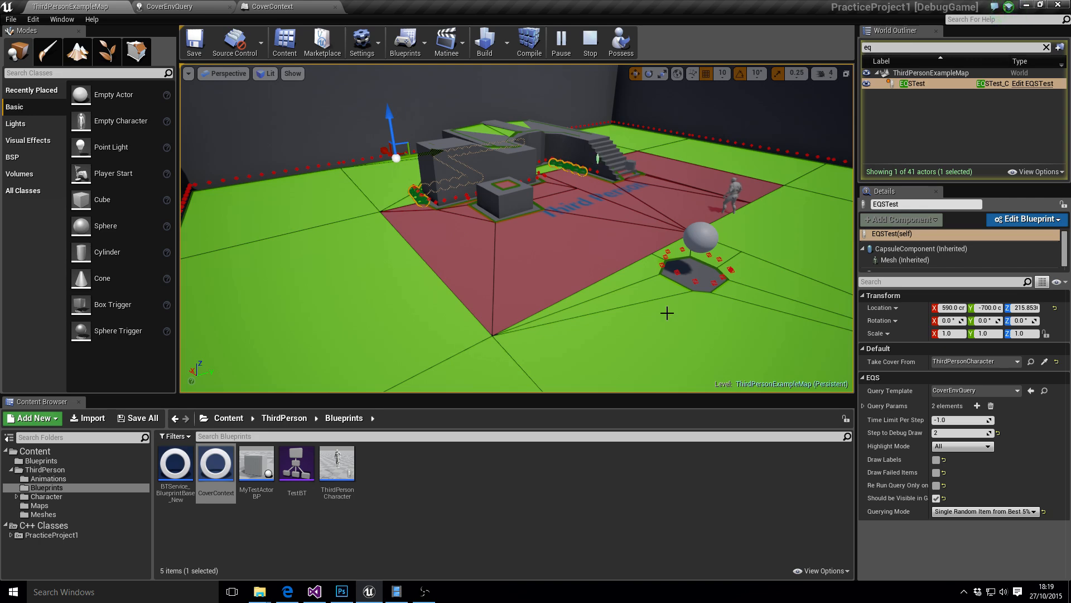
pyautogui.moveTo(461, 199)
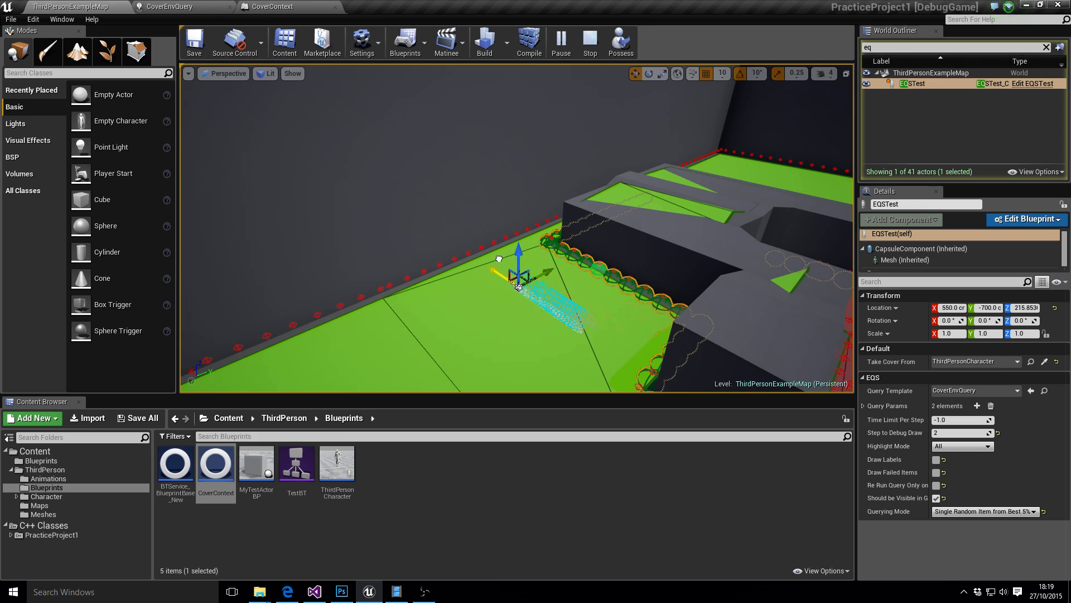
# Walk the test actor along the building wall, into its inner corner and out to the wall's end.
pyautogui.moveTo(519, 273); pyautogui.dragTo(598, 318)
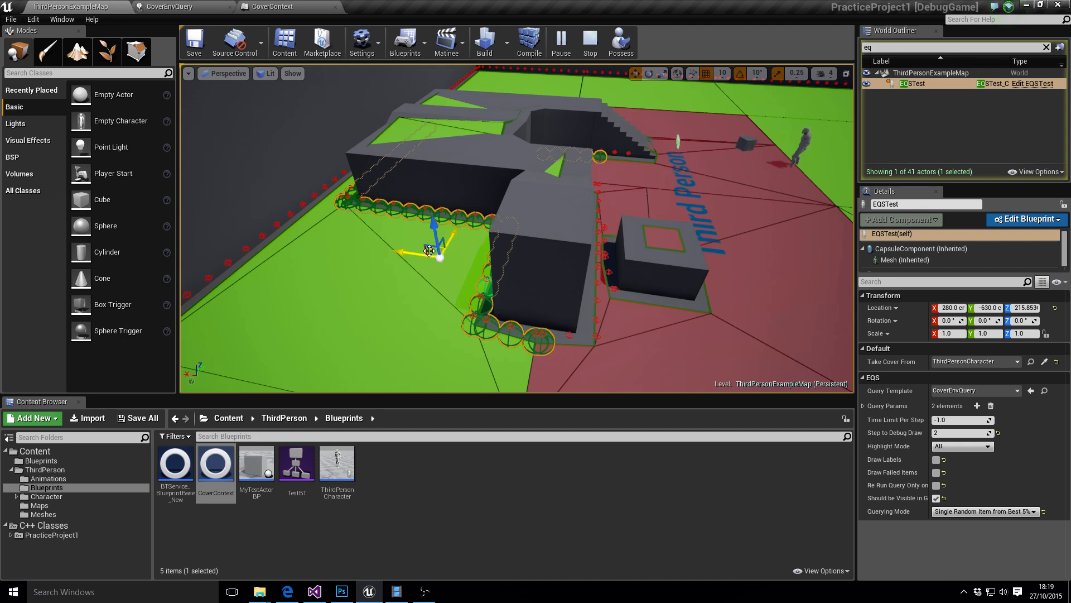
pyautogui.moveTo(428, 248); pyautogui.dragTo(429, 311)
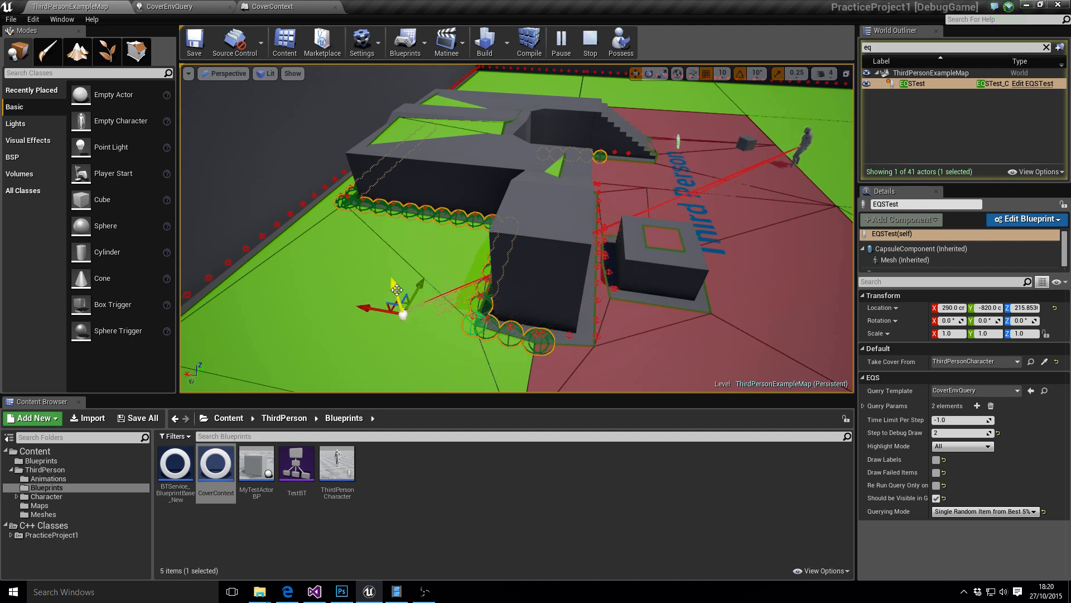
pyautogui.moveTo(400, 308); pyautogui.dragTo(444, 332)
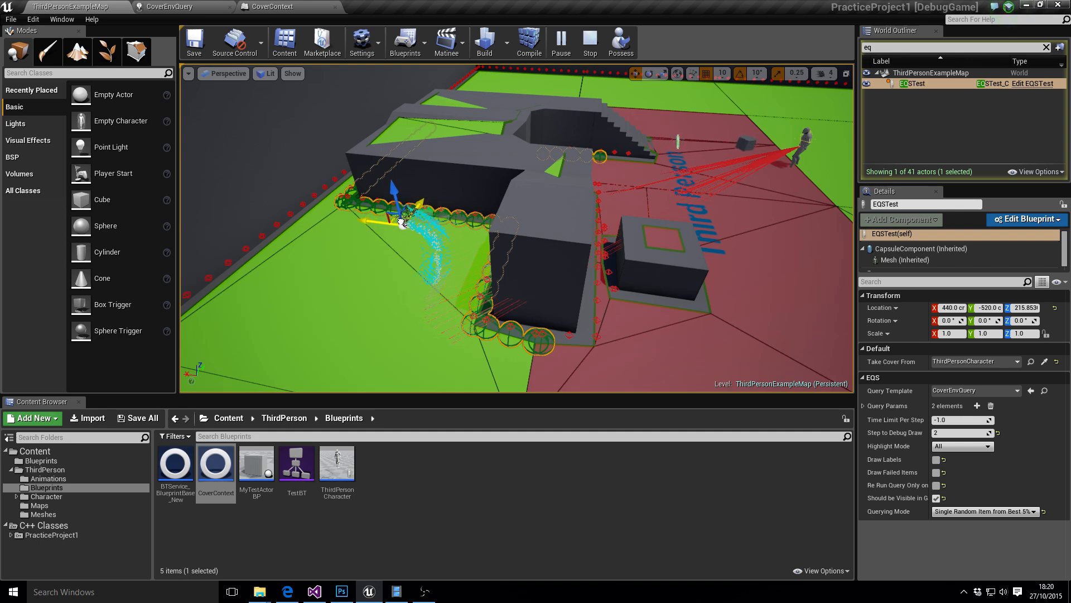
pyautogui.moveTo(400, 219); pyautogui.dragTo(335, 219)
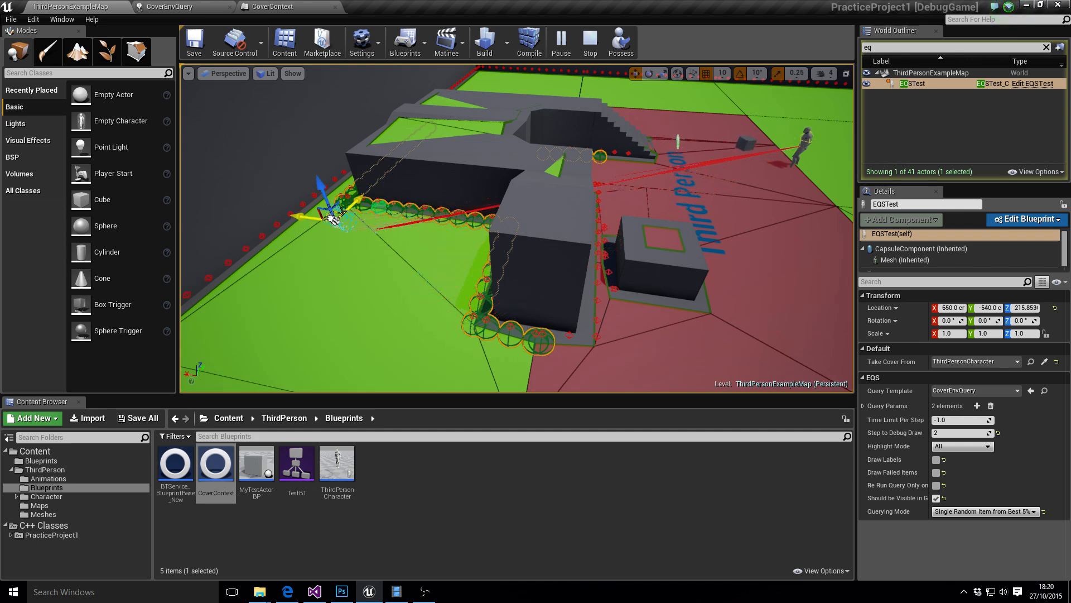
pyautogui.moveTo(334, 215); pyautogui.dragTo(471, 342)
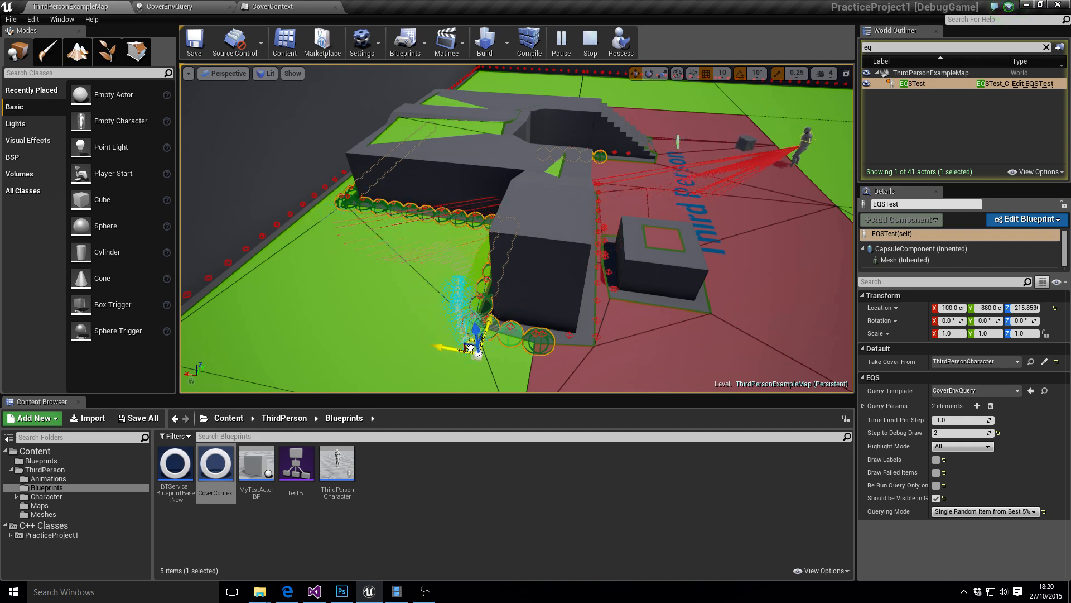
pyautogui.moveTo(467, 345); pyautogui.dragTo(396, 219)
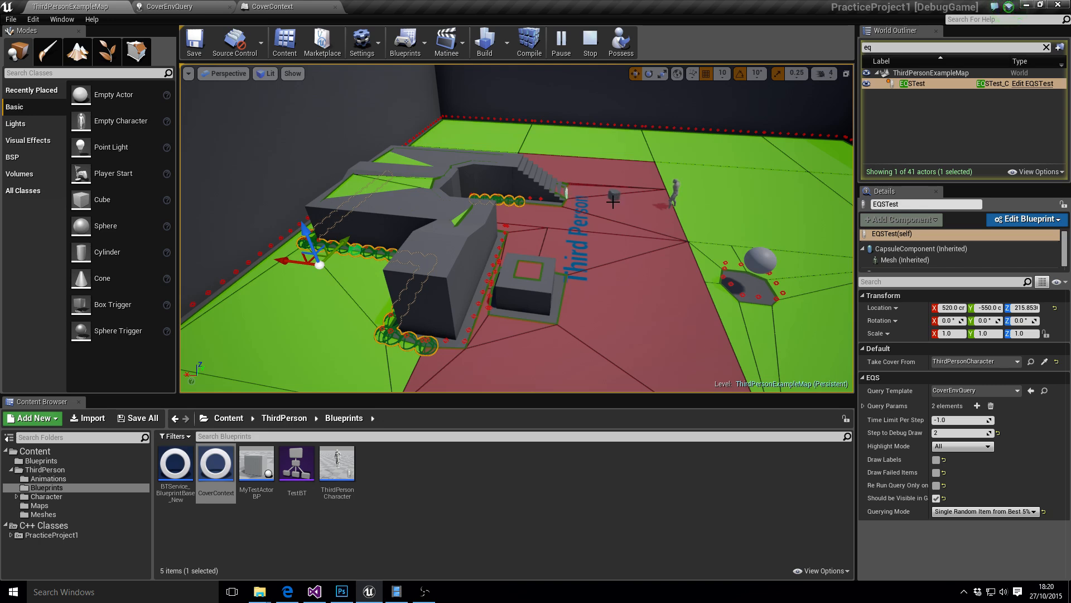
pyautogui.moveTo(656, 141)
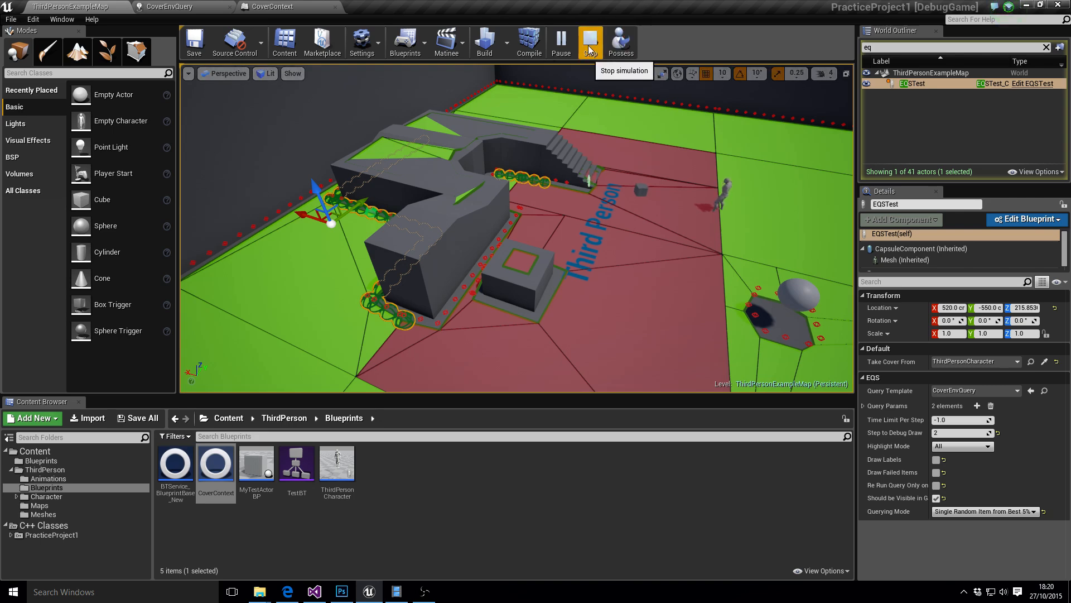
# Stop the simulation and switch over to the PhotoScan project window.
pyautogui.click(589, 41)
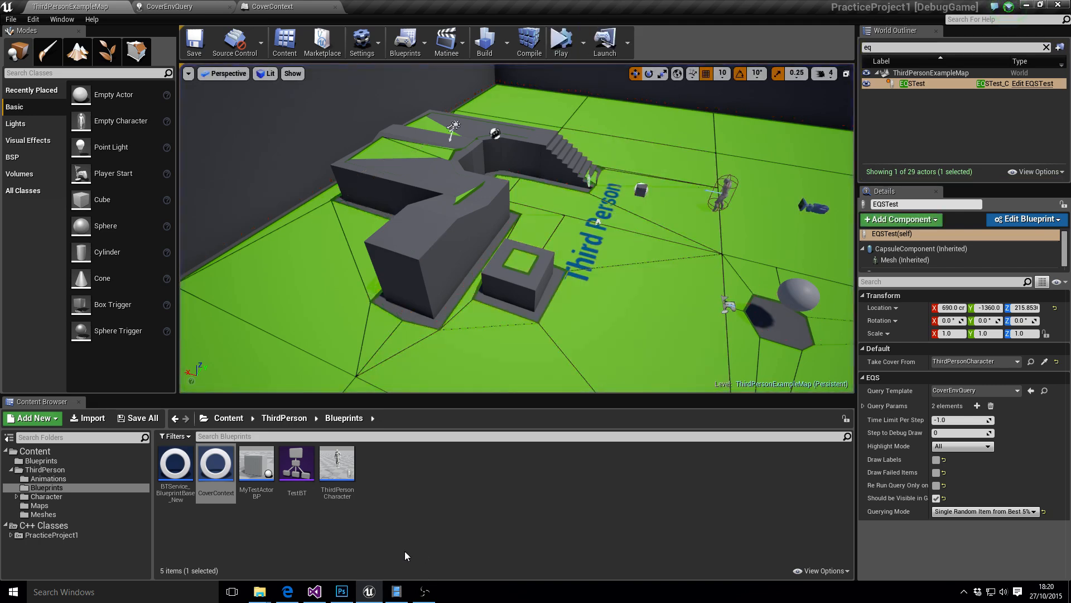
pyautogui.click(395, 591)
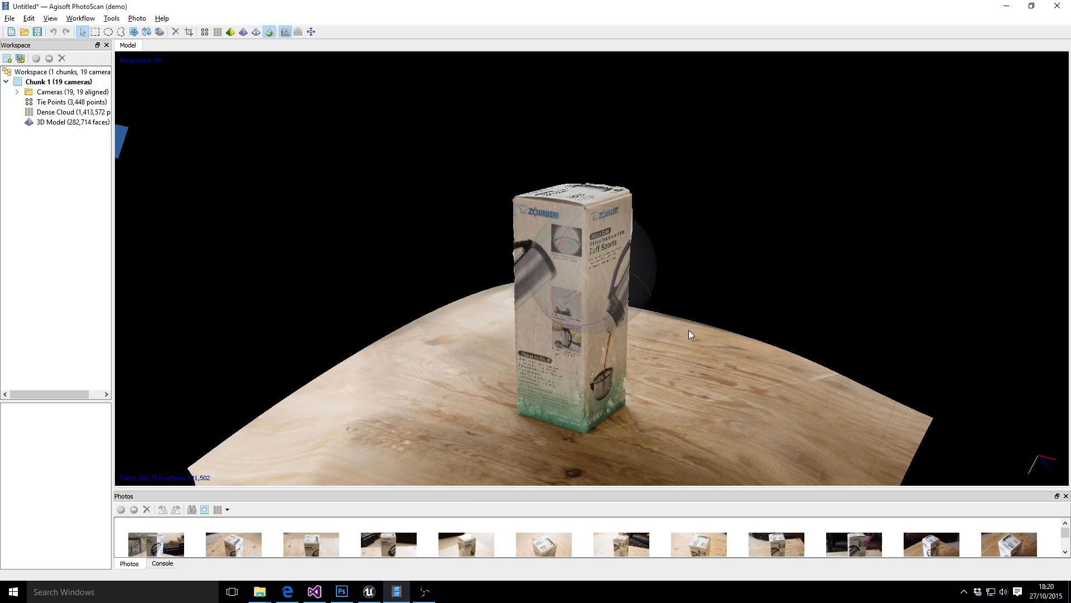
# Zoom onto the scanned box front, pull back, then close in on the Tuff Sports label.
pyautogui.moveTo(690, 335); pyautogui.dragTo(628, 242)
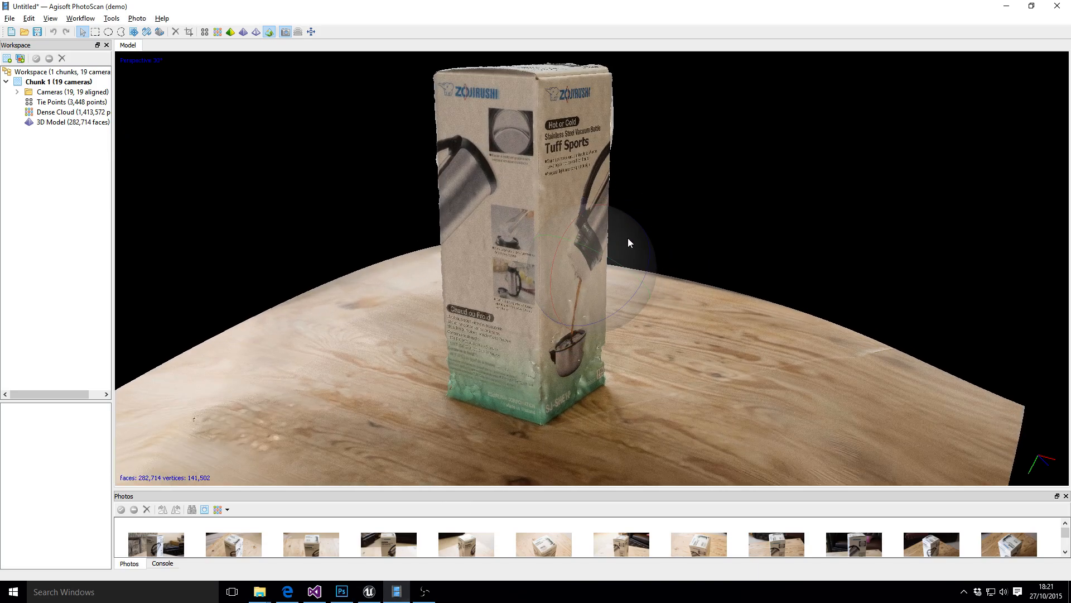
pyautogui.moveTo(628, 242); pyautogui.dragTo(659, 289)
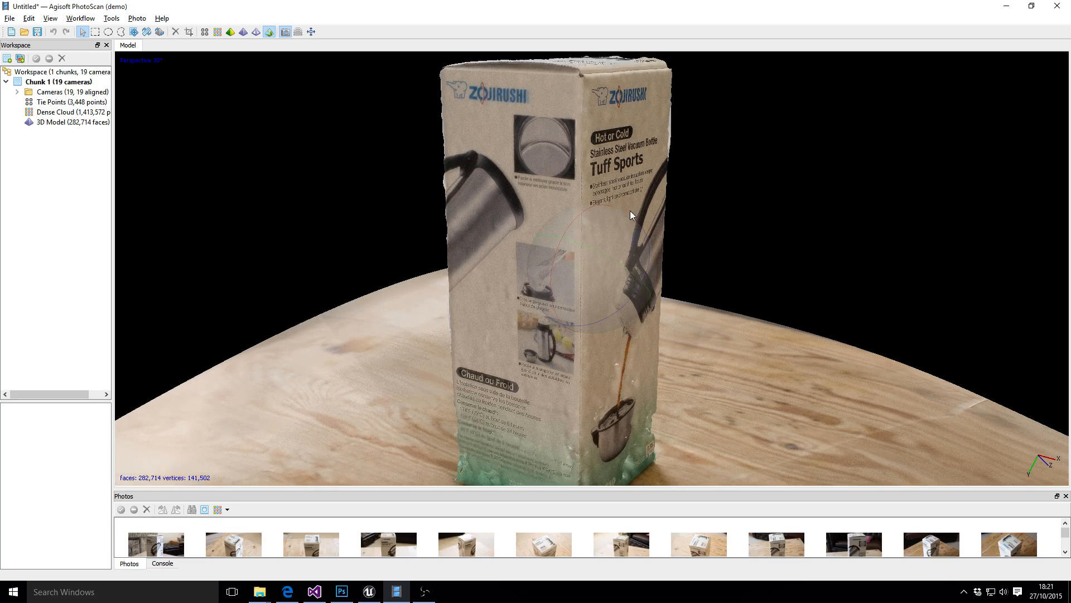
pyautogui.moveTo(631, 214); pyautogui.dragTo(618, 212)
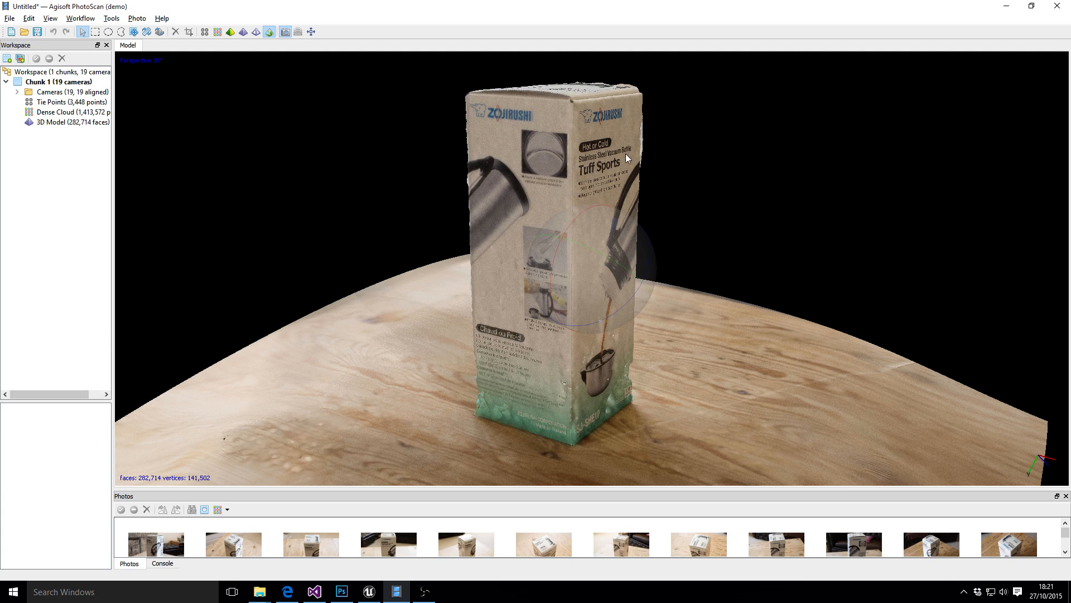
pyautogui.moveTo(592, 285)
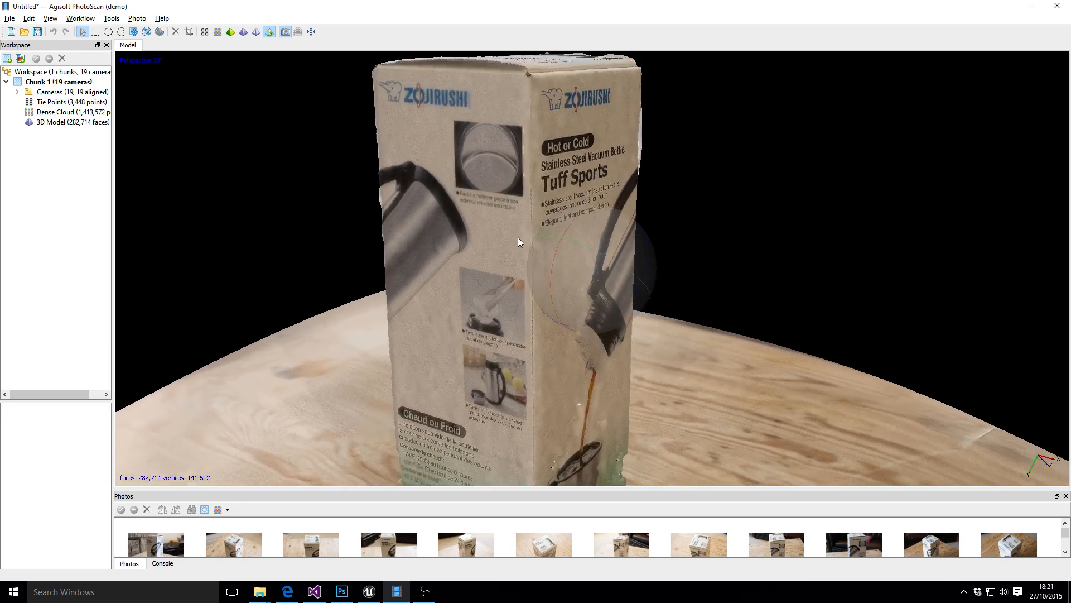
pyautogui.moveTo(519, 243); pyautogui.dragTo(508, 330)
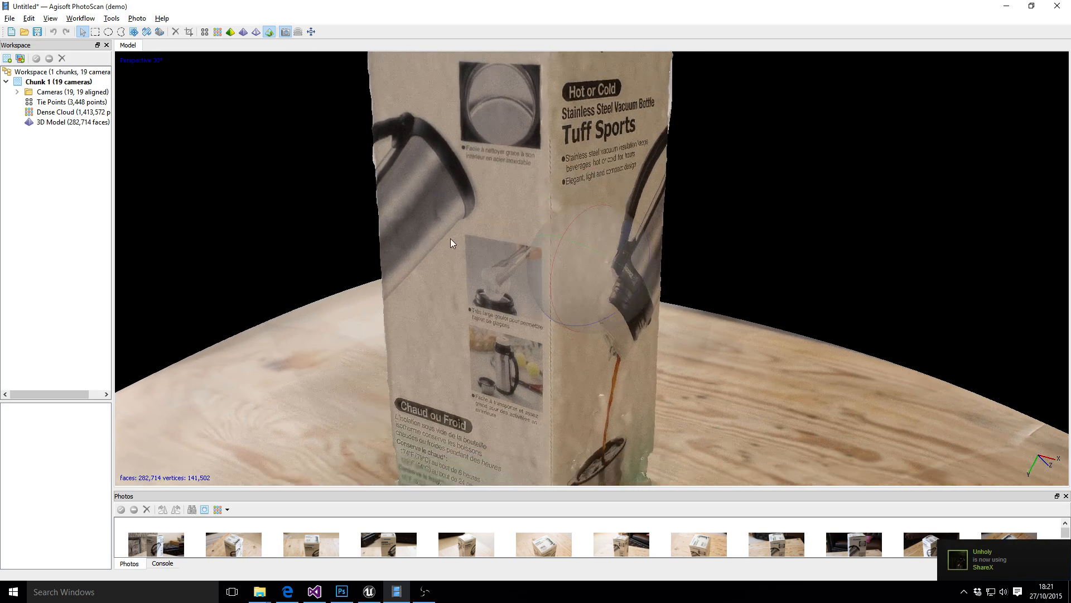
# Orbit down and zoom onto the box's green base corner with the French text in view.
pyautogui.moveTo(450, 243); pyautogui.dragTo(462, 306)
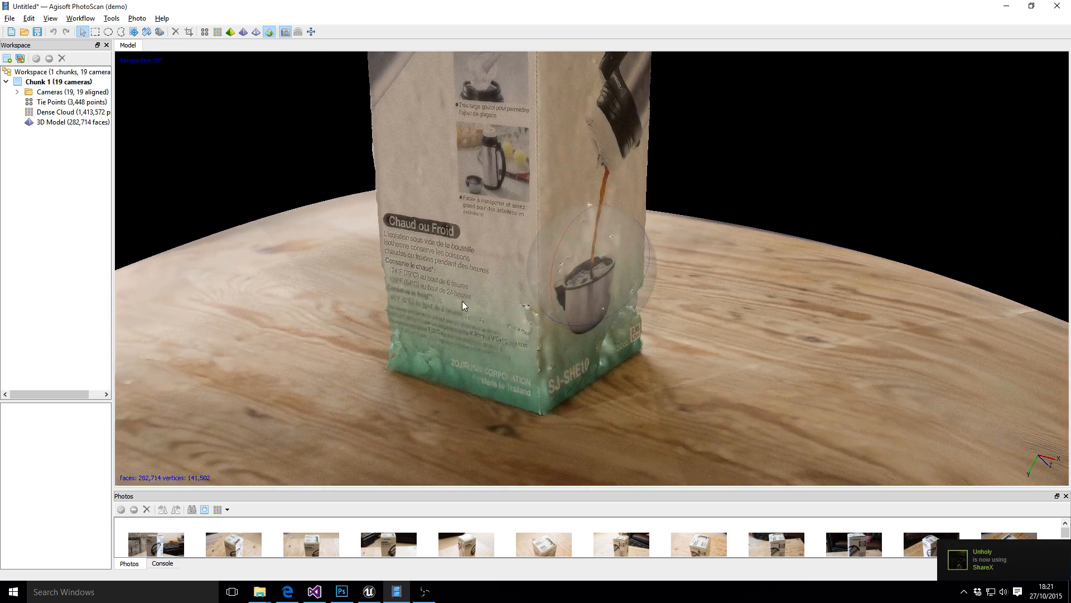
pyautogui.moveTo(463, 305); pyautogui.dragTo(540, 205)
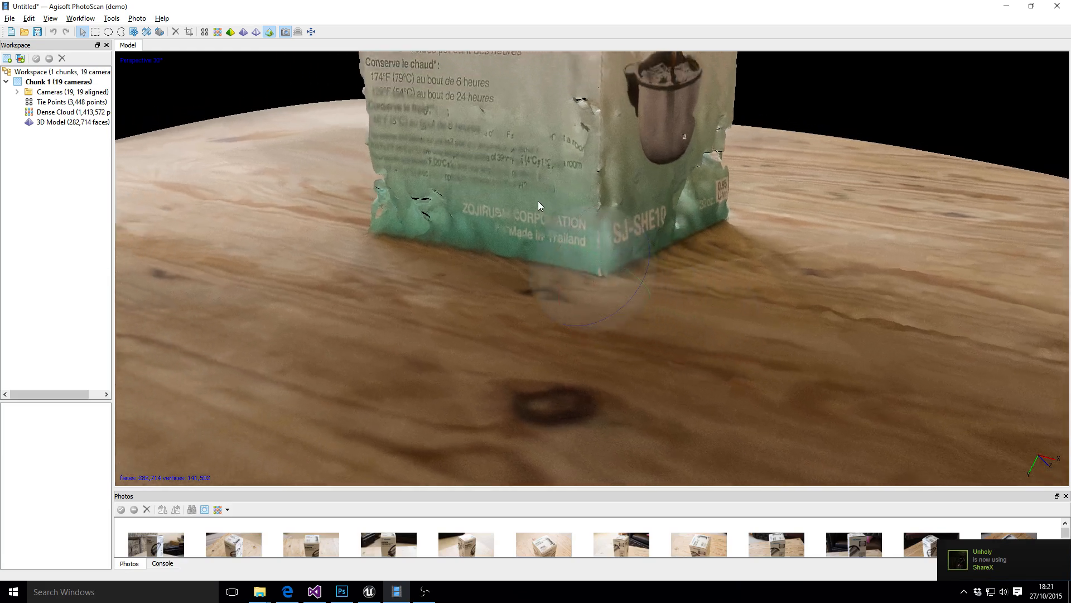
pyautogui.moveTo(539, 206); pyautogui.dragTo(567, 280)
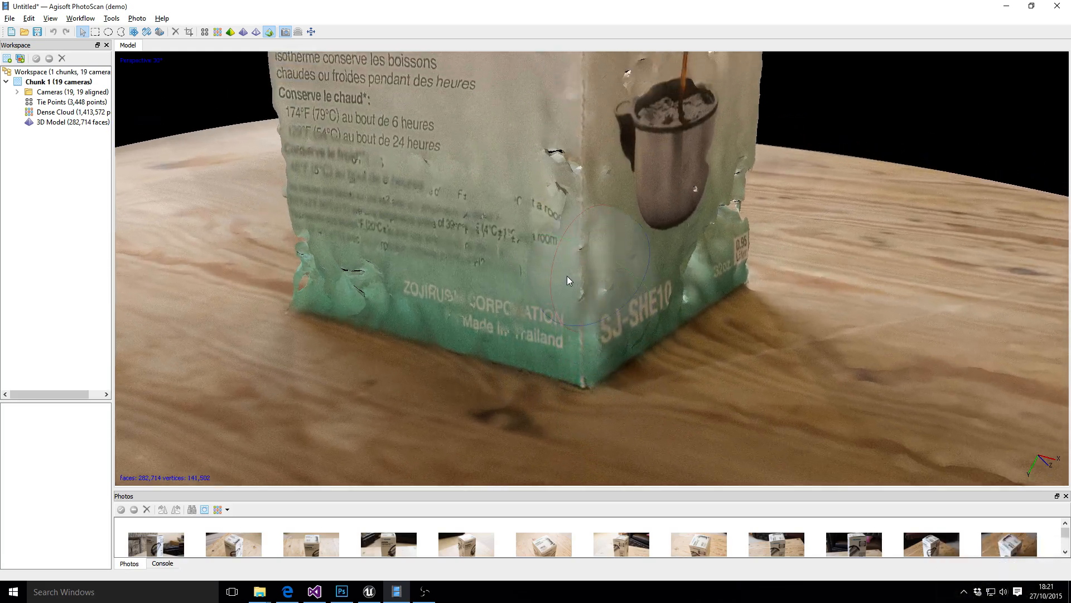
pyautogui.moveTo(567, 280); pyautogui.dragTo(525, 148)
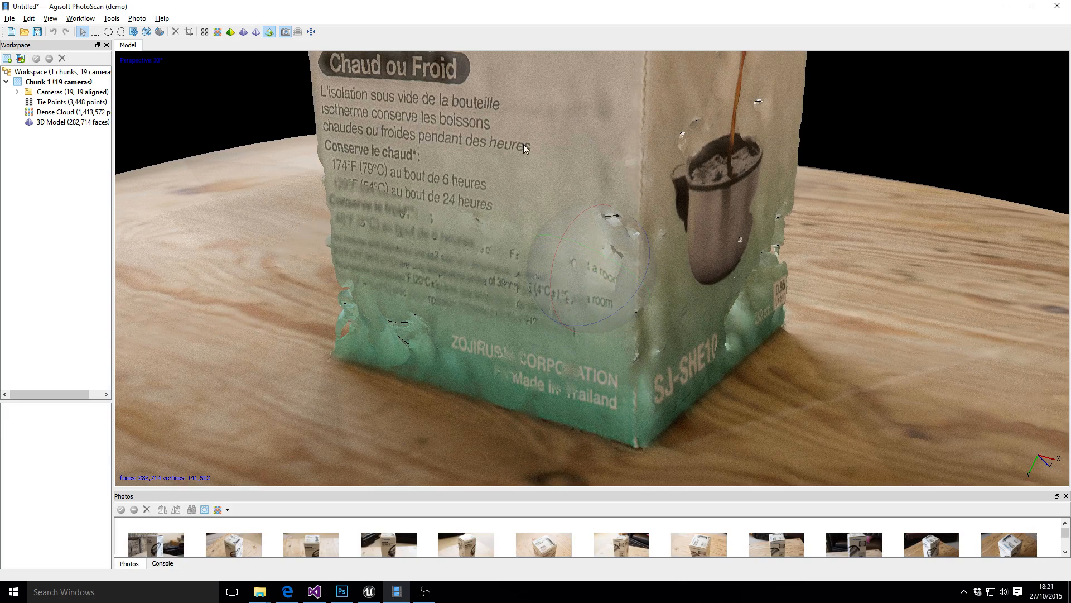
pyautogui.moveTo(341, 336)
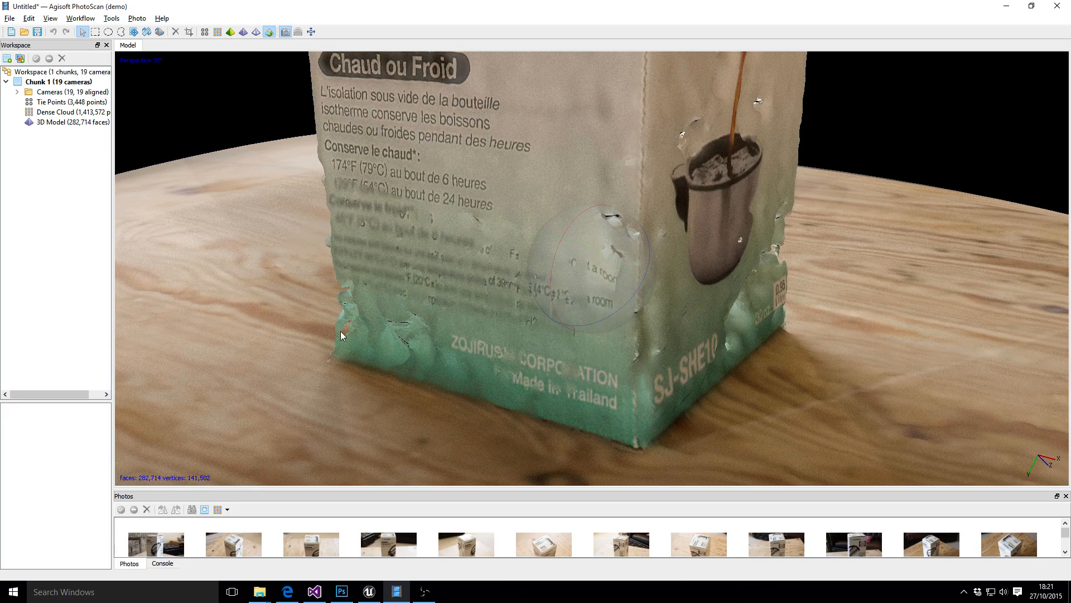
# Pull back out until the whole box model on the table is visible again.
pyautogui.moveTo(341, 334); pyautogui.dragTo(553, 352)
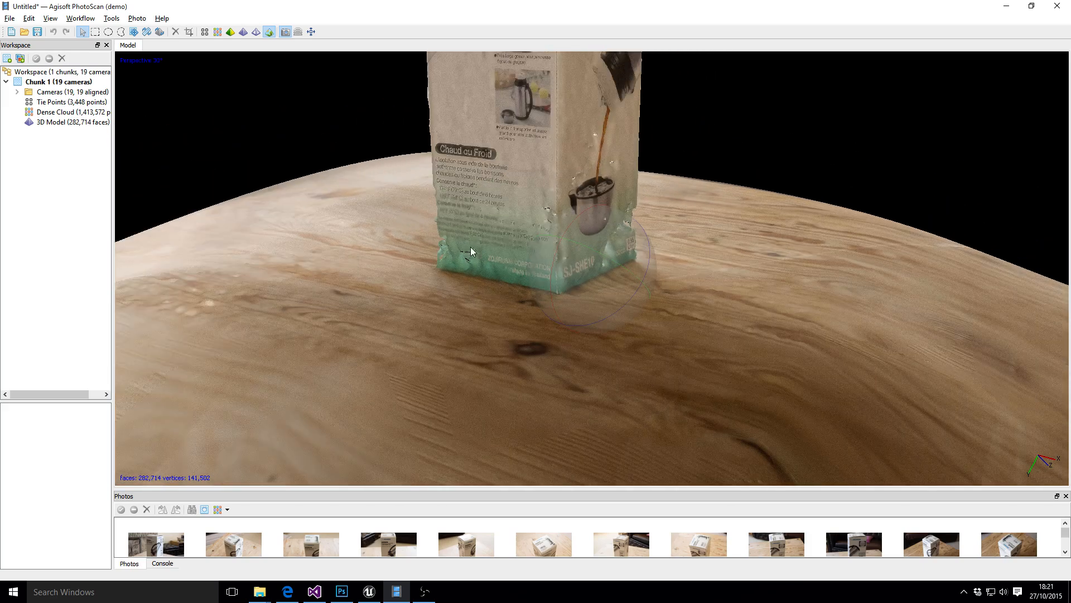
pyautogui.moveTo(470, 251); pyautogui.dragTo(535, 262)
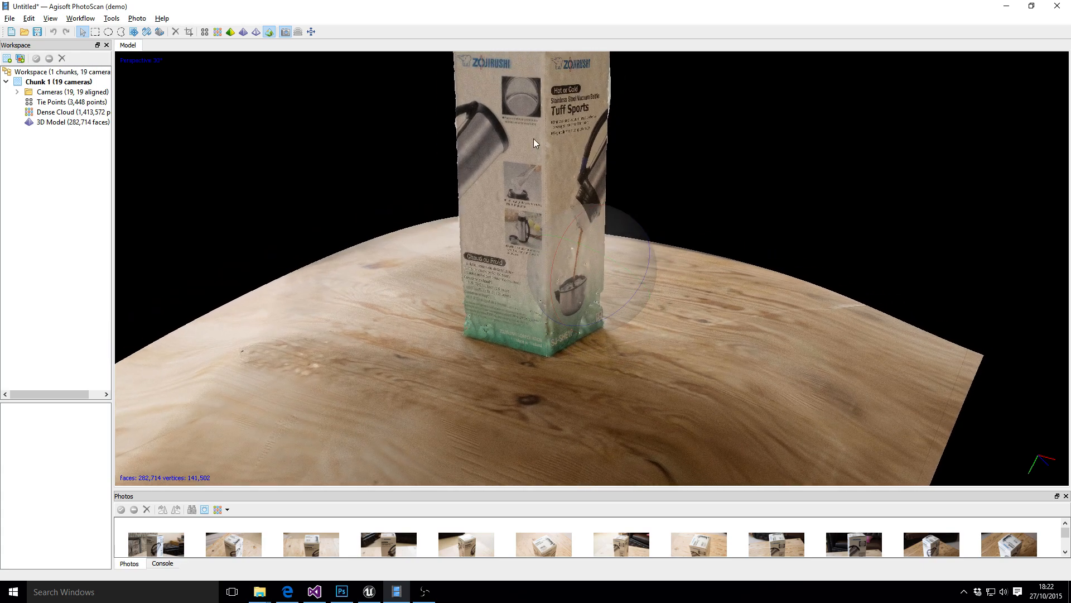
pyautogui.moveTo(531, 193)
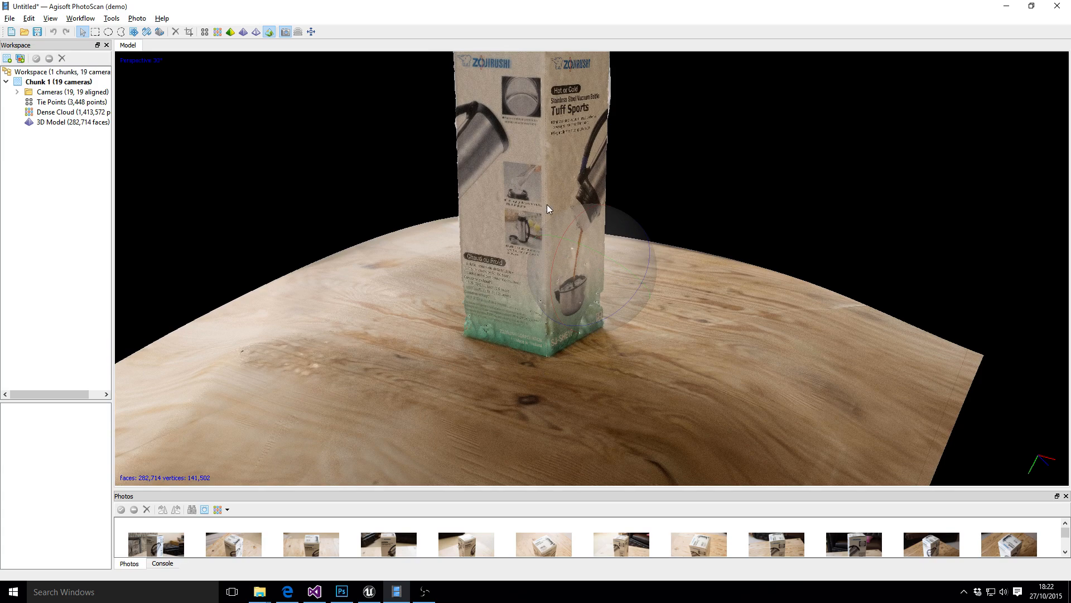
# Orbit slightly around the box and bring up the Open Broadcaster Software window from the taskbar.
pyautogui.moveTo(546, 209); pyautogui.dragTo(538, 280)
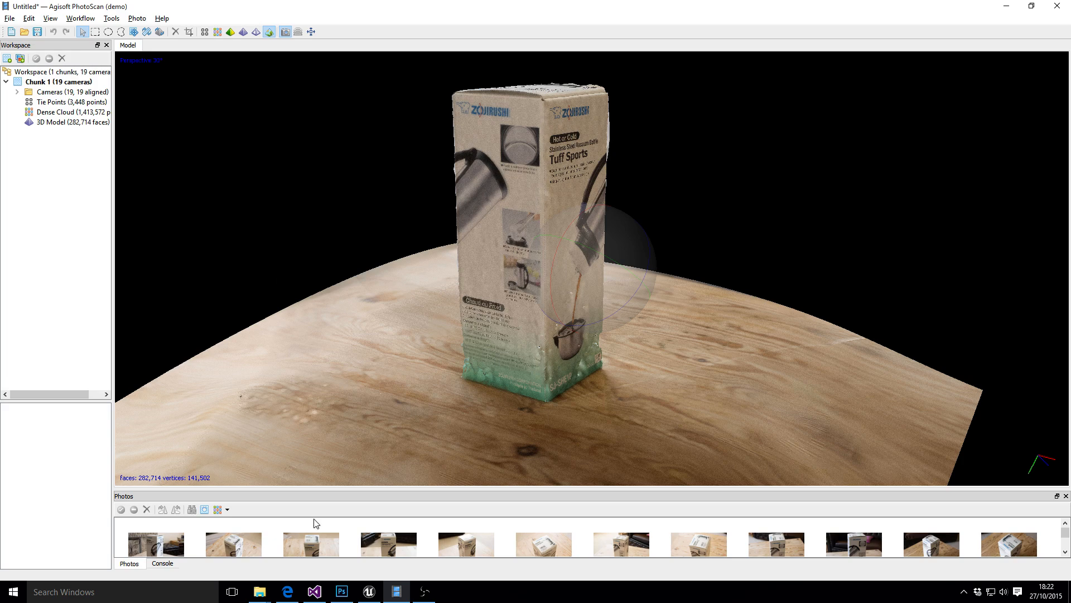
pyautogui.moveTo(373, 323)
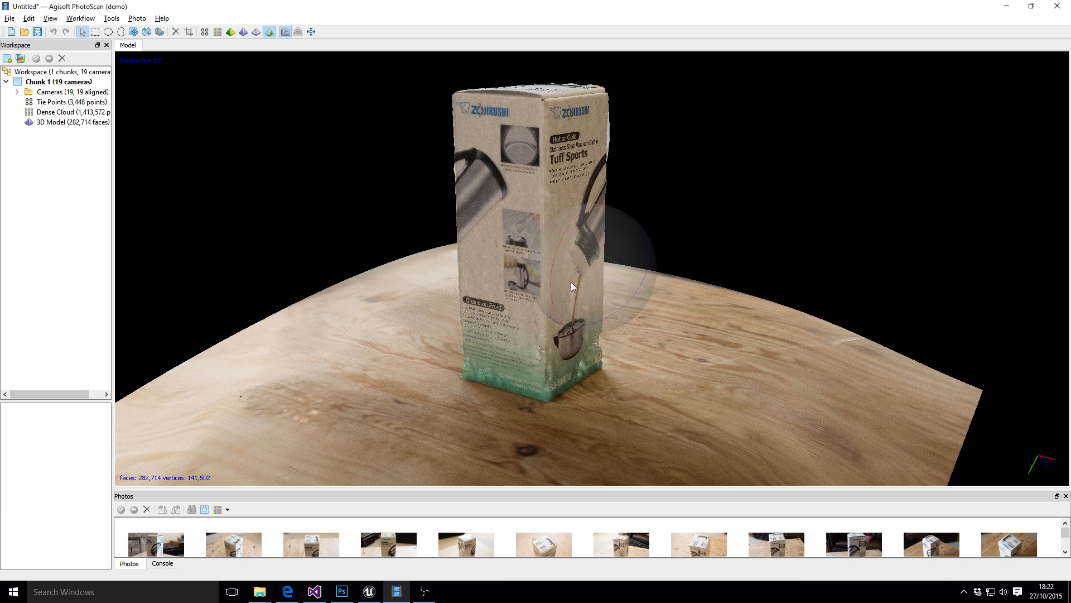
pyautogui.moveTo(408, 375)
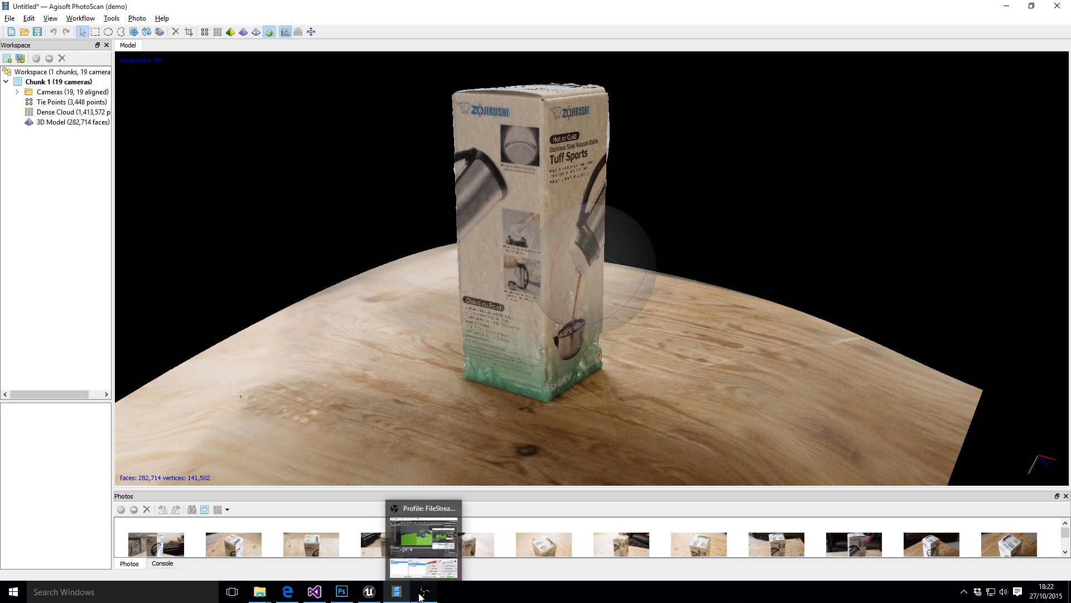
pyautogui.click(423, 538)
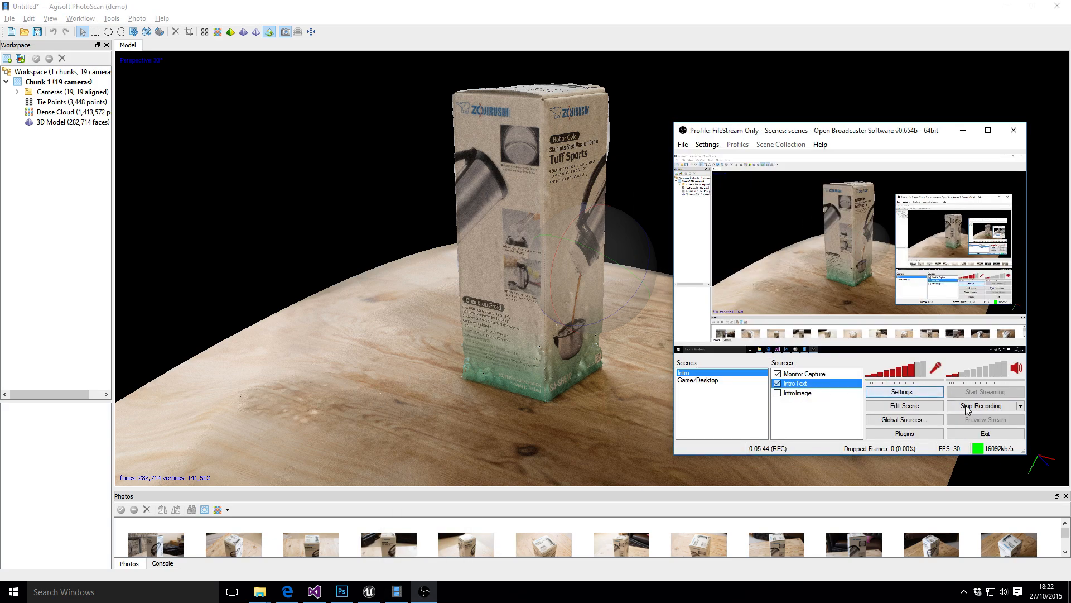